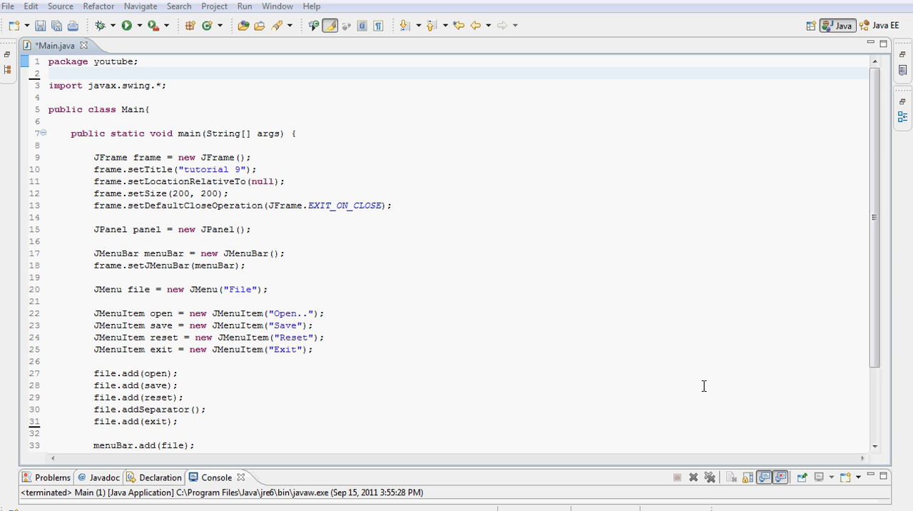
mouse_move(840, 191)
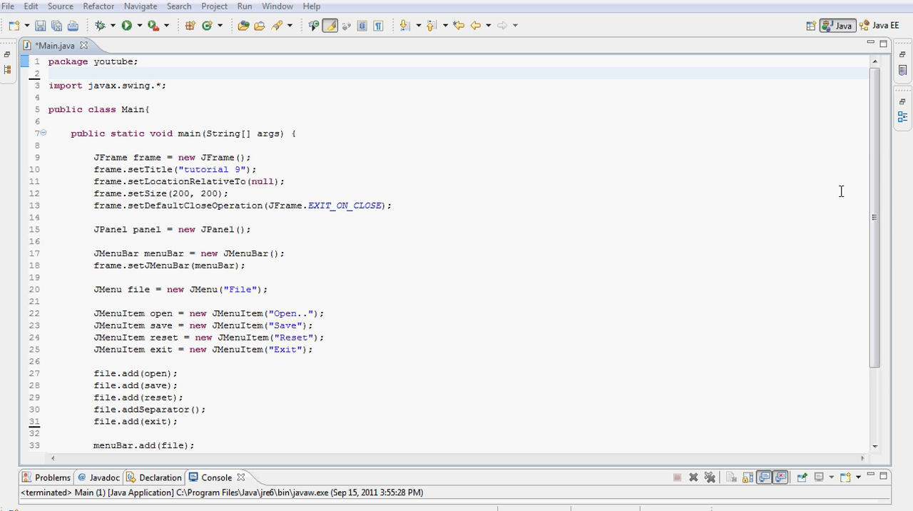
- Scroll through Main.java, then save and launch the Swing program
scroll("down", 3)
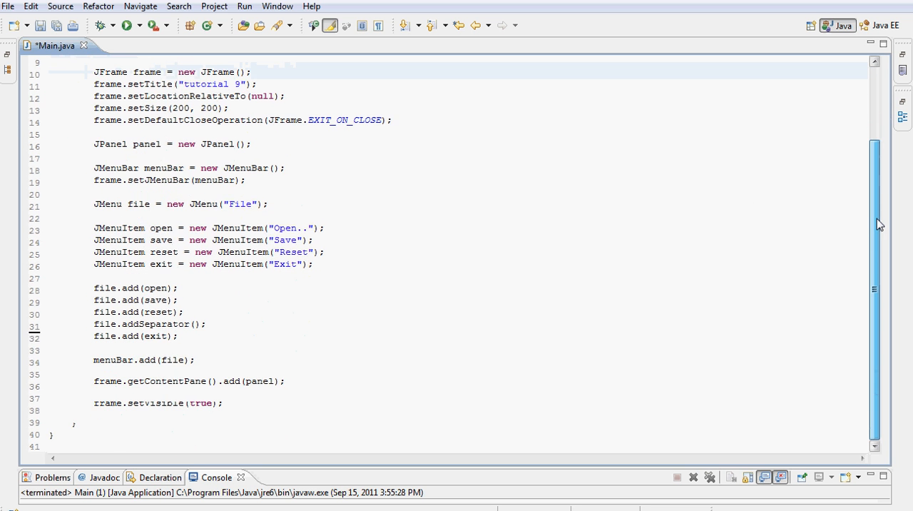
scroll("up", 3)
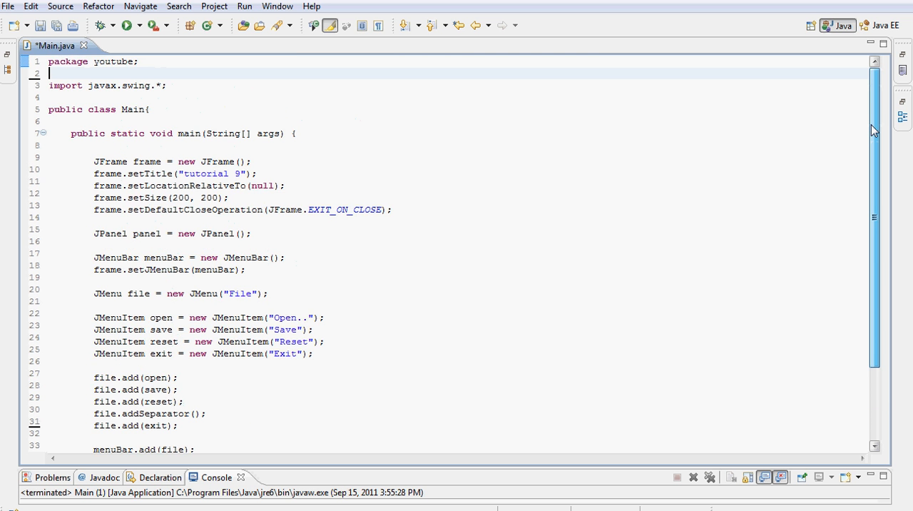
scroll("down", 3)
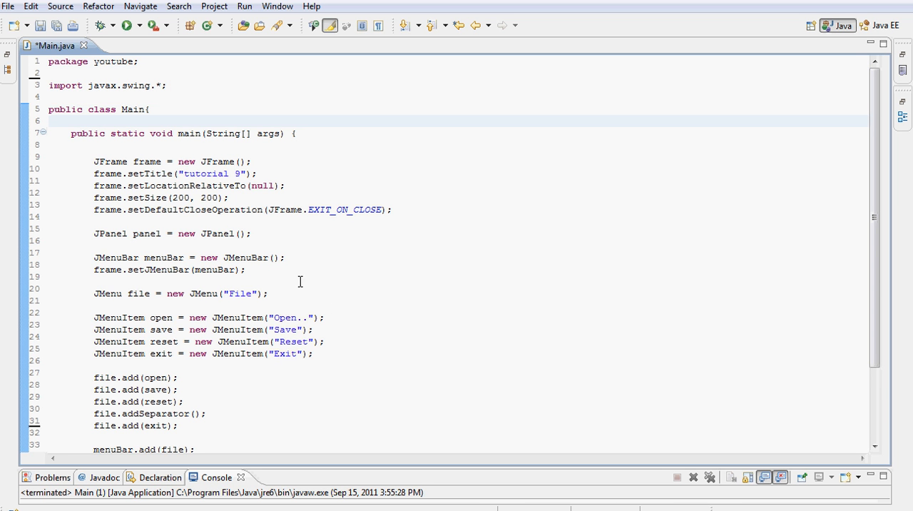
mouse_move(301, 341)
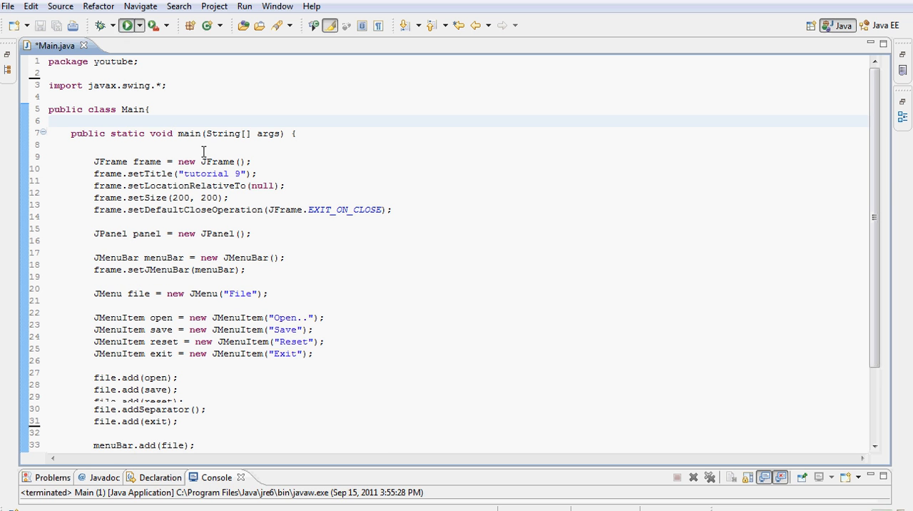
left_click(126, 25)
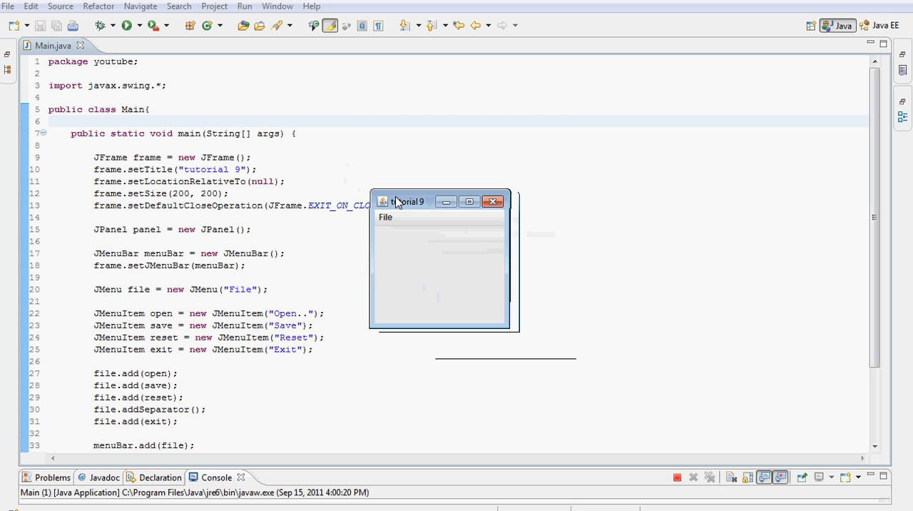
- Move the tutorial 9 window, check its File menu entries, then close it
left_click_drag(408, 201, 380, 192)
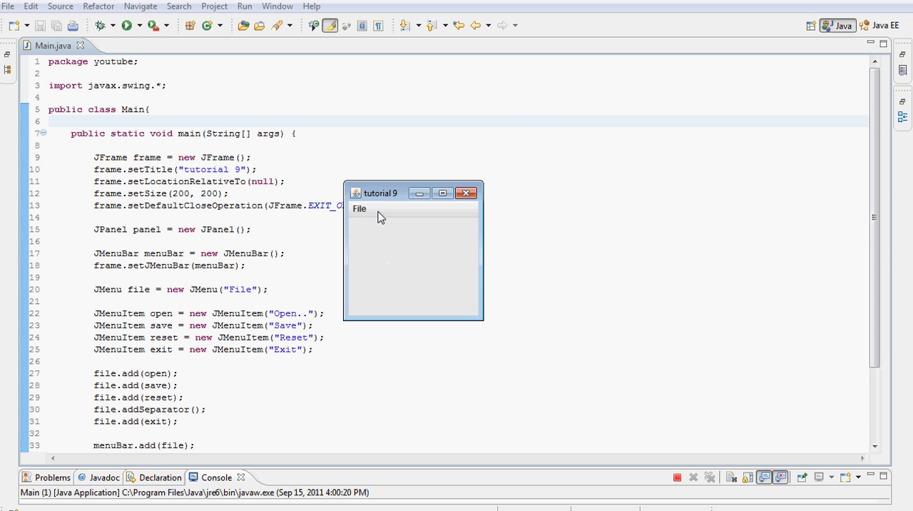
mouse_move(366, 215)
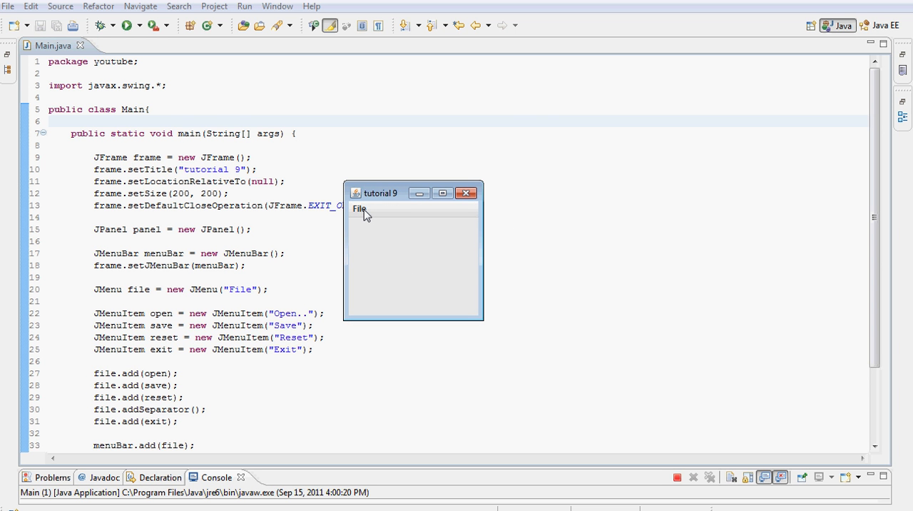
left_click_drag(380, 192, 338, 170)
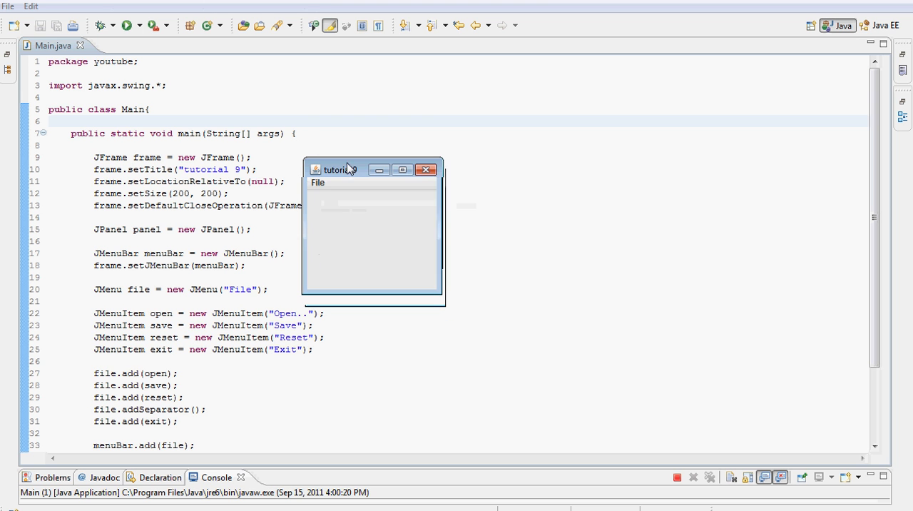
left_click(317, 180)
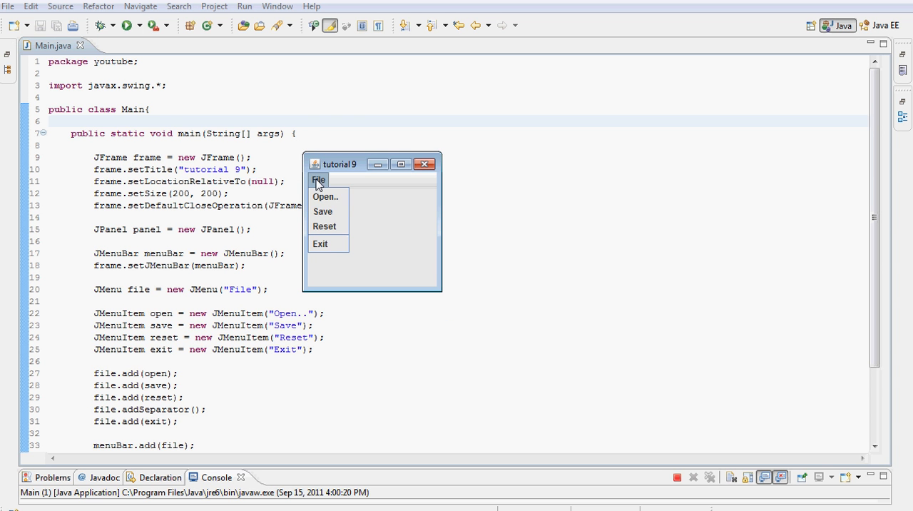
mouse_move(328, 244)
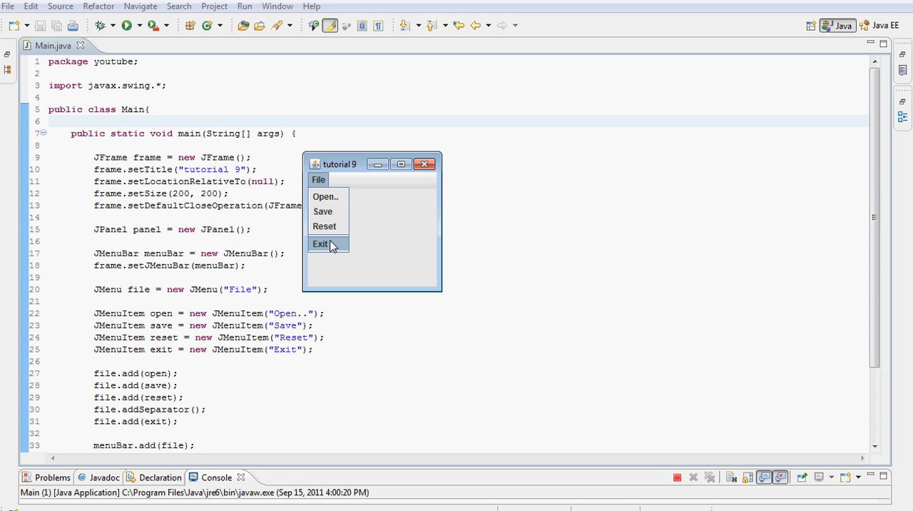
mouse_move(345, 252)
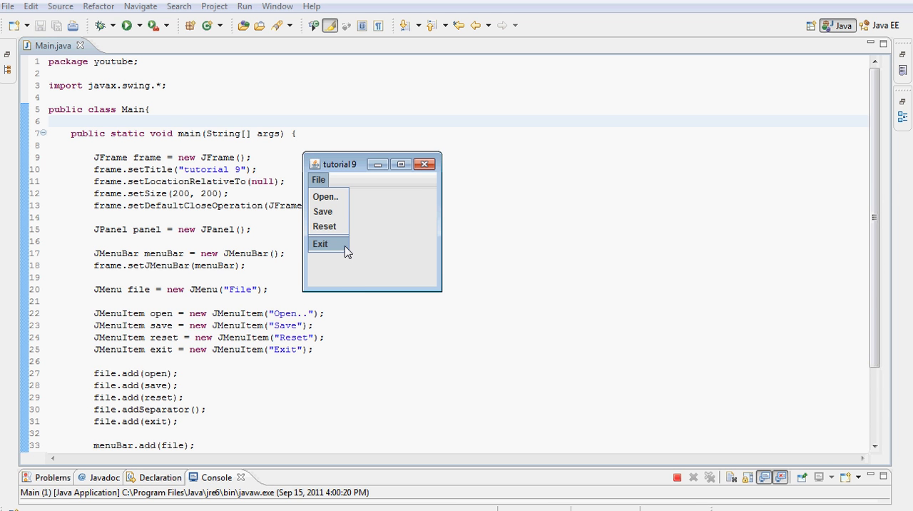
mouse_move(360, 251)
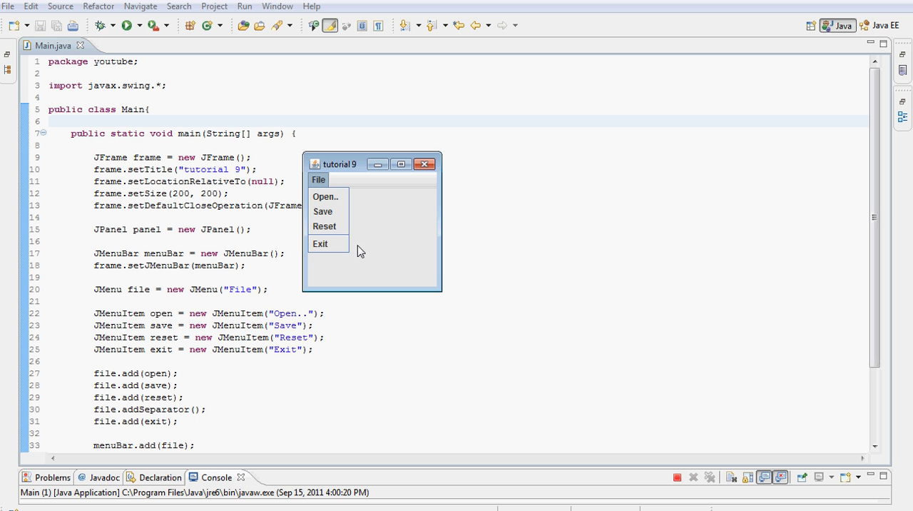
mouse_move(363, 249)
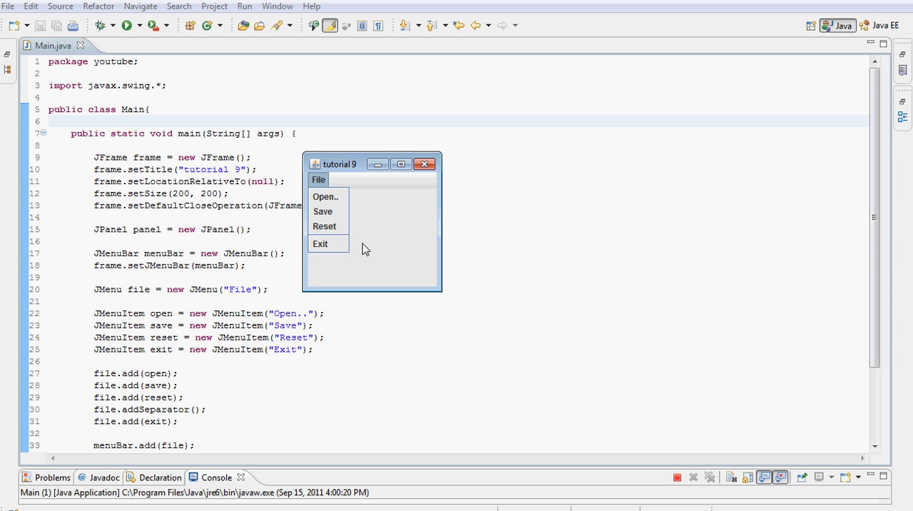
mouse_move(359, 251)
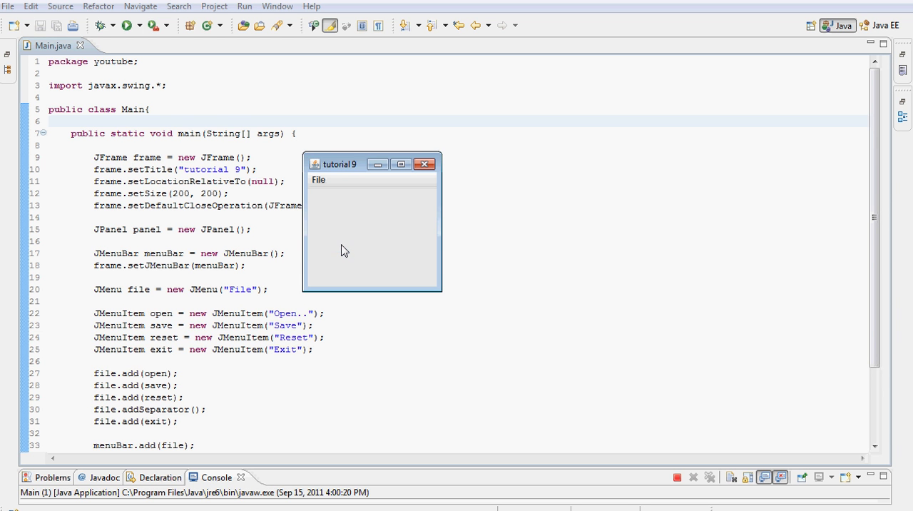
left_click(318, 179)
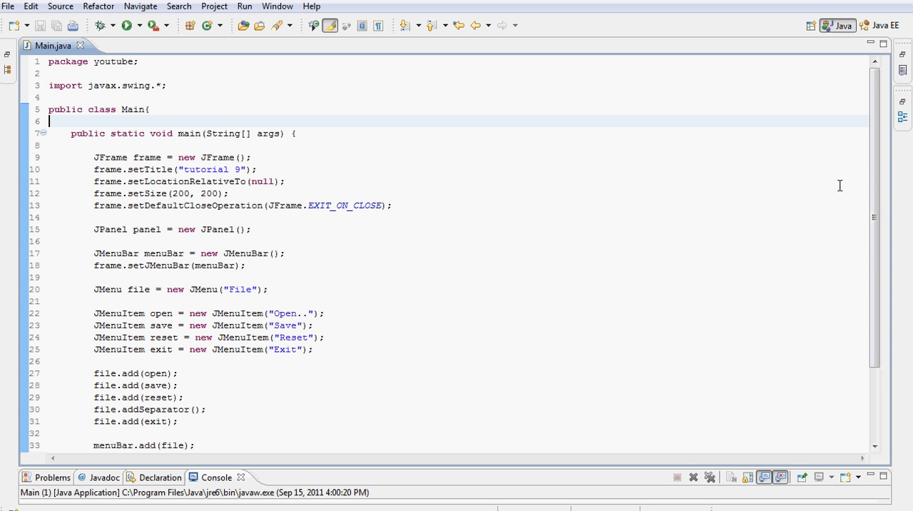
- Insert blank lines below file.add(exit); and retype frame.getContentPane().add(panel);
scroll("down", 3)
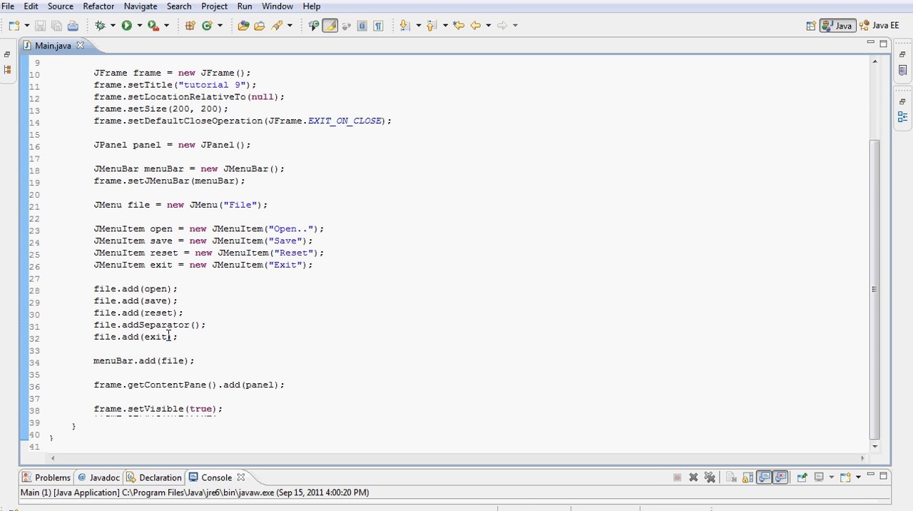
mouse_move(190, 341)
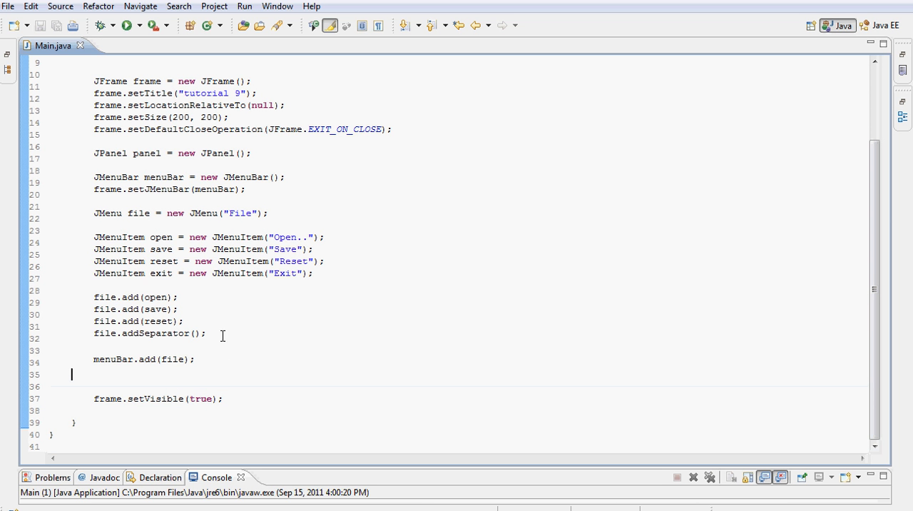
type("frame.getContentPane().add(panel);")
left_click(459, 345)
type("file.add(")
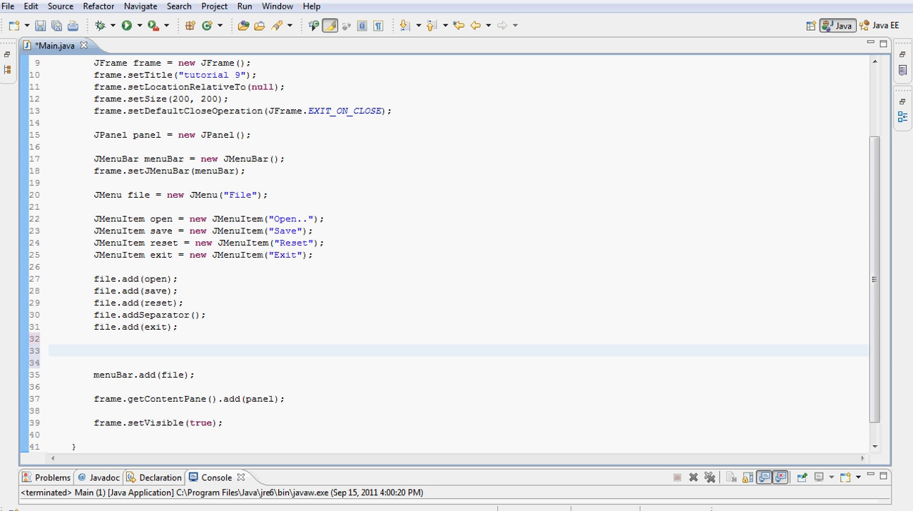
- Type exit.addActionListener(new ActionListener(){}); below file.add(exit), using content assist
type("exit")
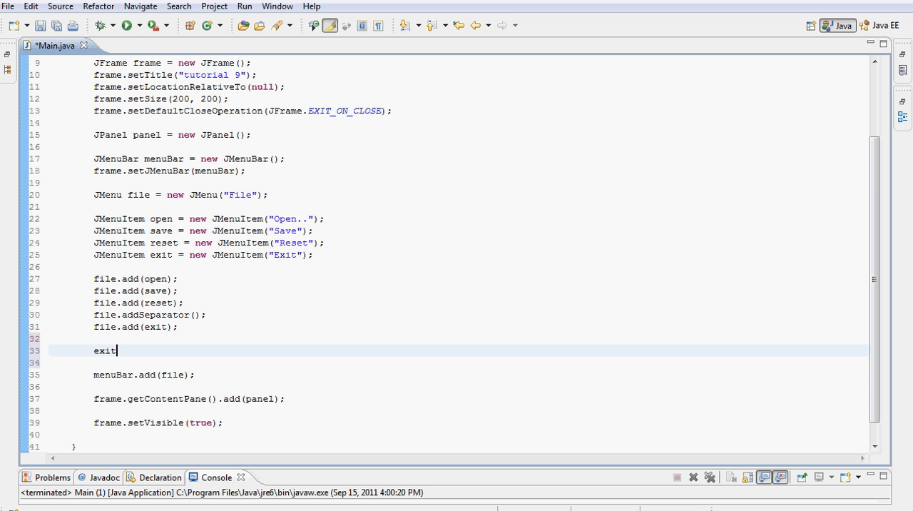
type(".ac")
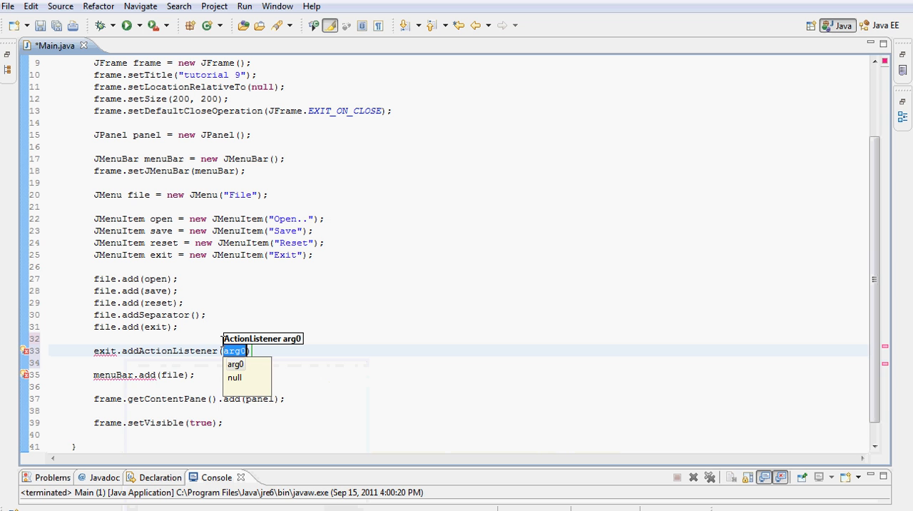
type("new")
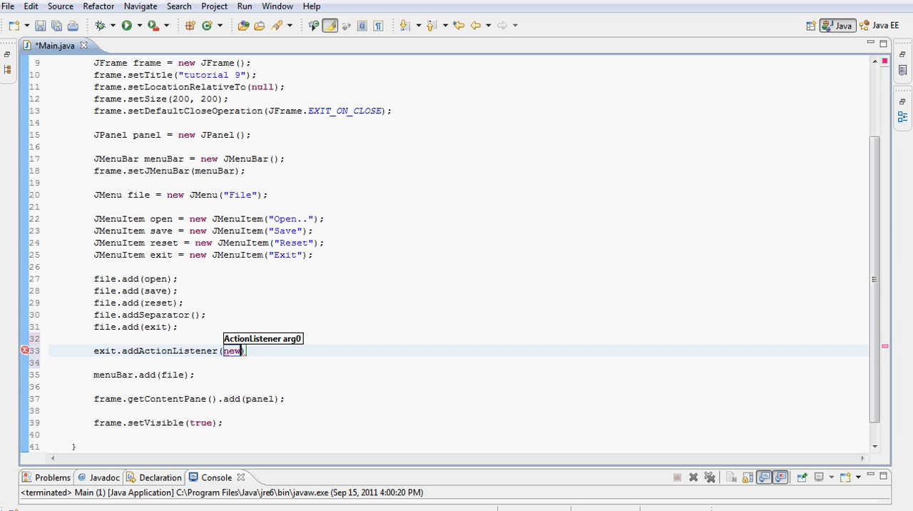
type("ActionListener(")
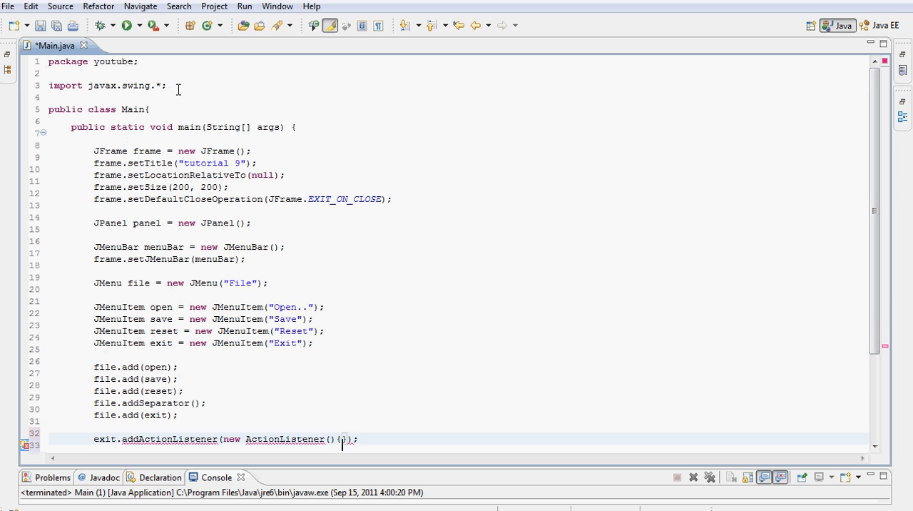
- Type 'import java.awt.*;' on line 4 below the javax.swing import
type("im")
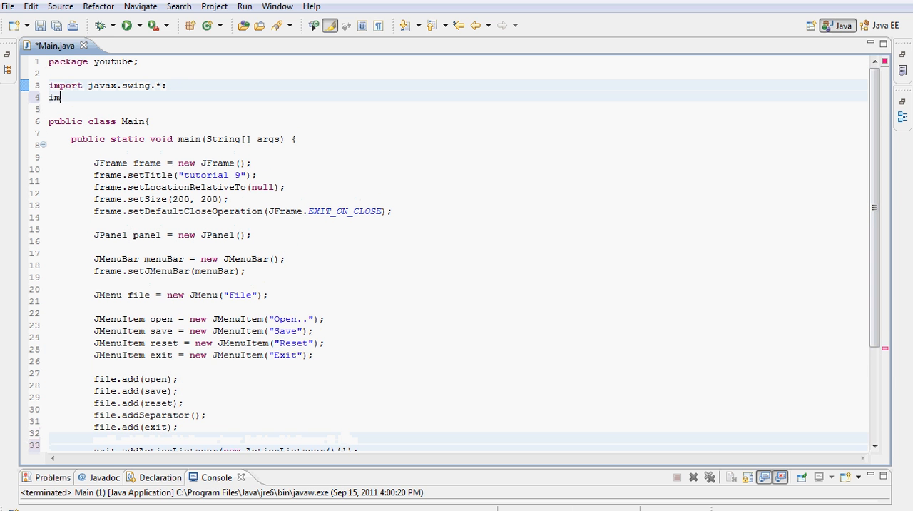
type("port jav")
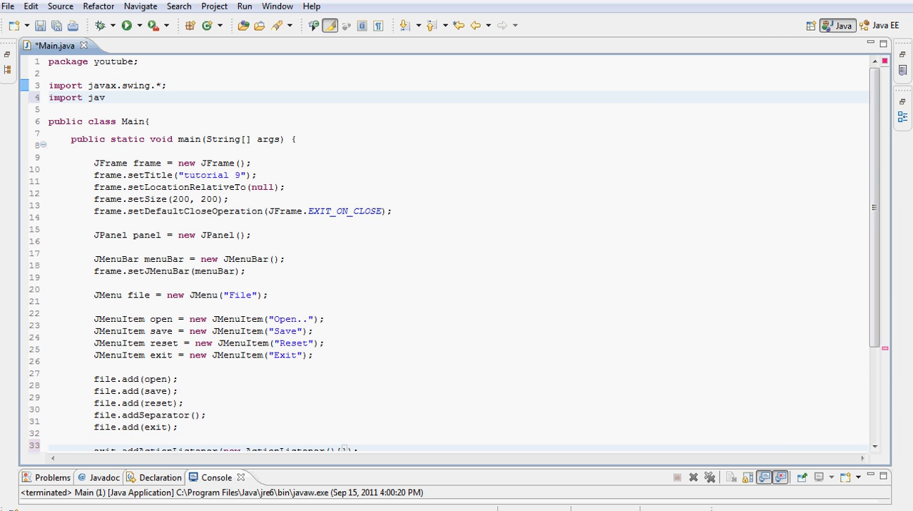
type(".awt.*;")
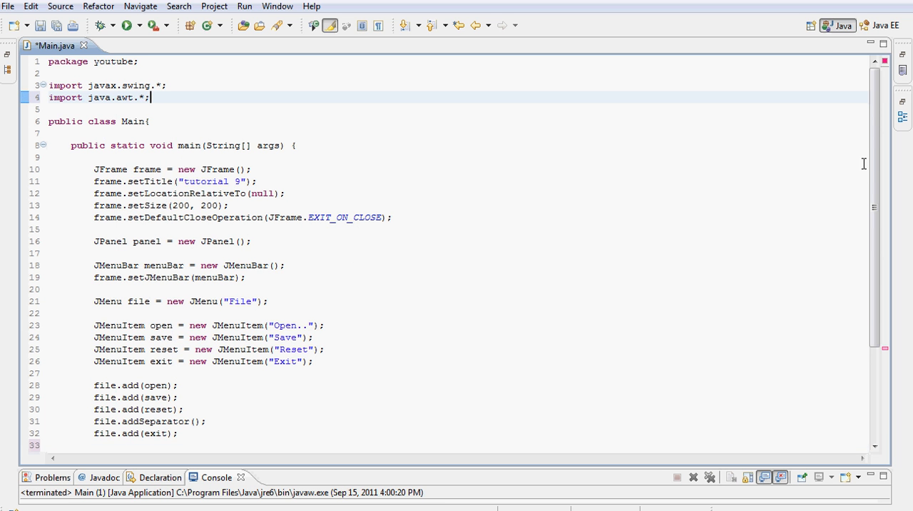
scroll("down", 3)
type("a")
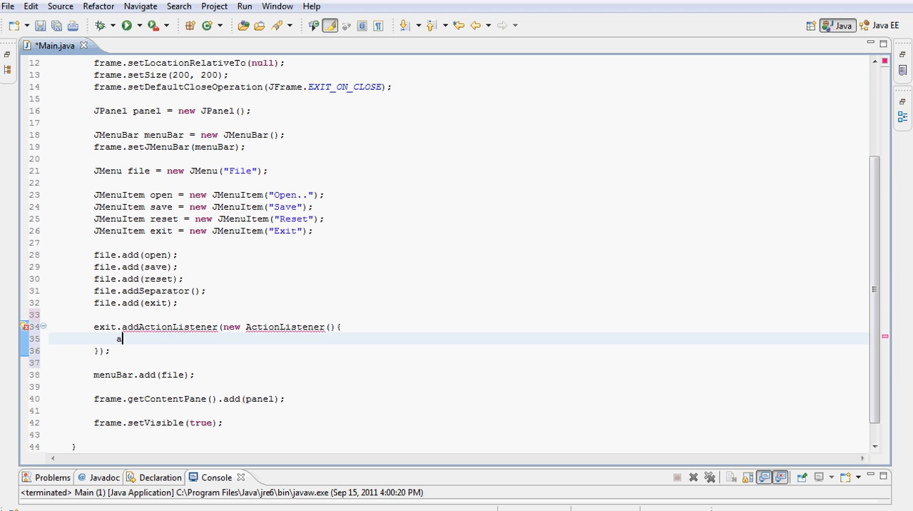
- Write 'public void actionPerformed(ActionEvent ev){' with an empty body inside the listener
type("ct")
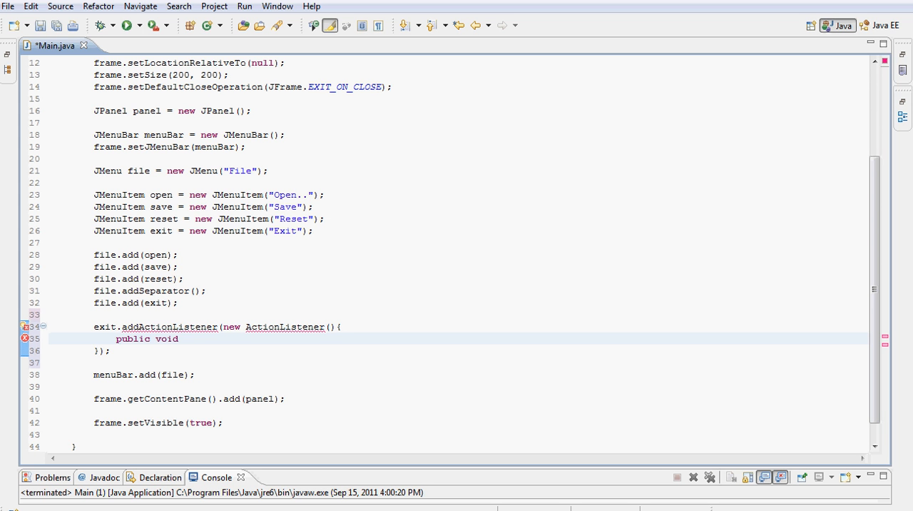
type("actio")
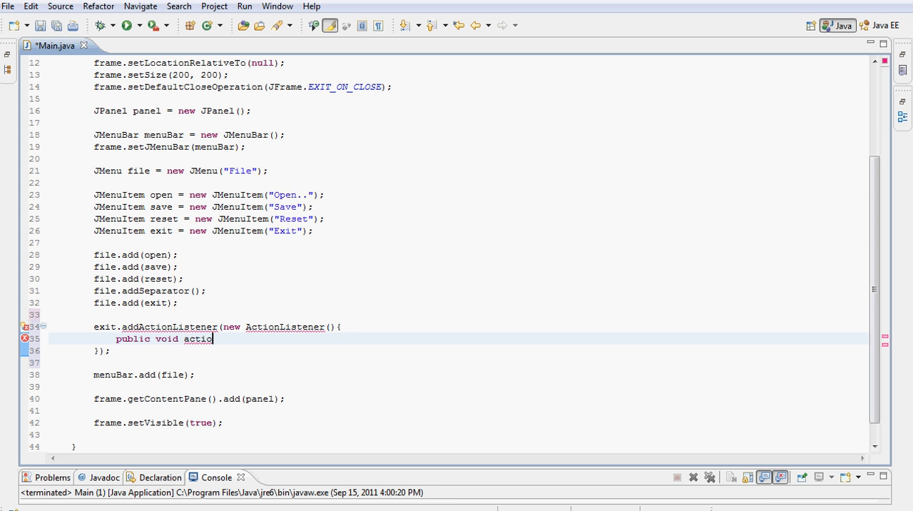
type("nPer")
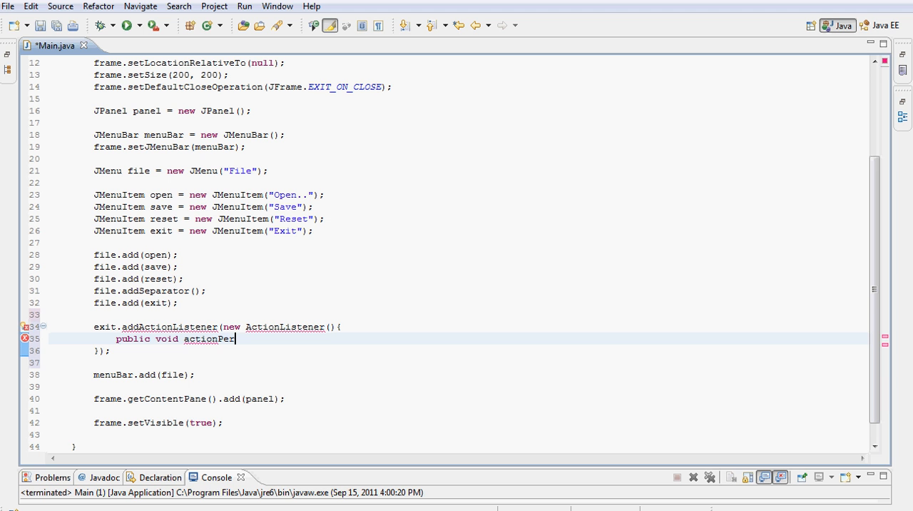
type("formed")
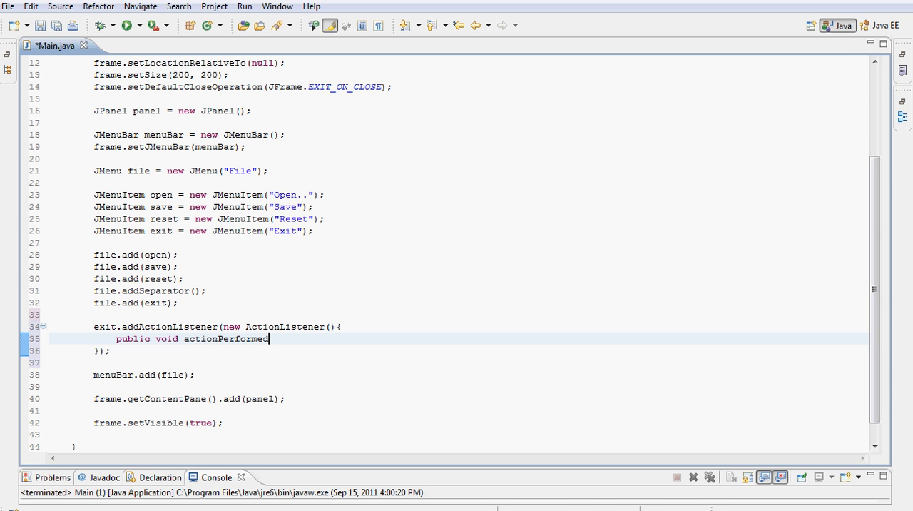
type("(Action")
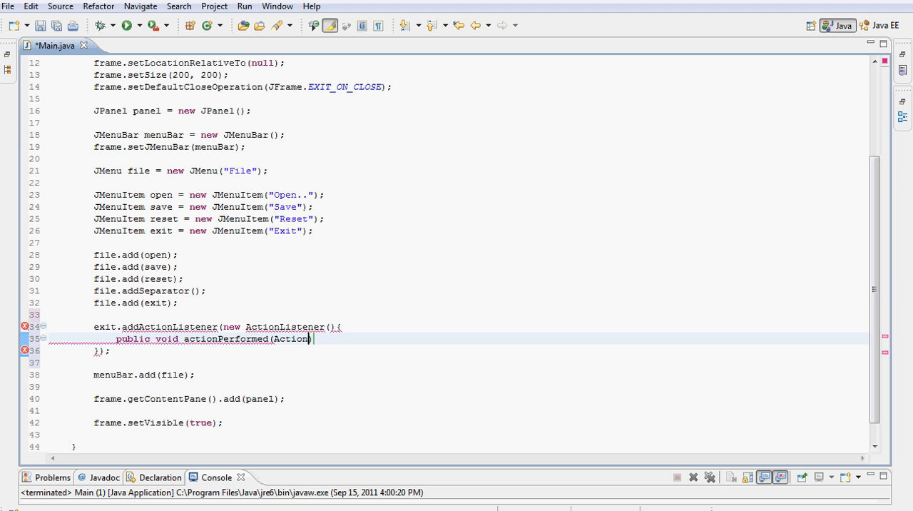
type("Event ev){")
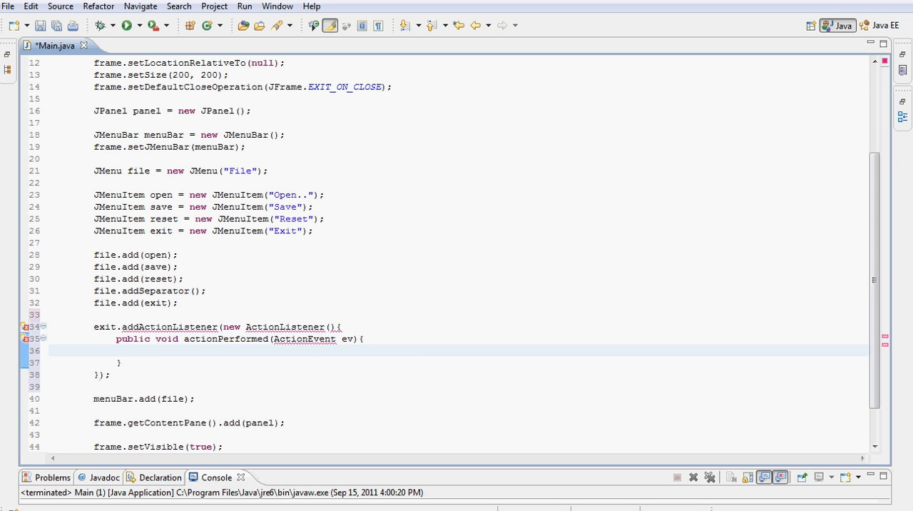
- Type System.exit(0); inside the actionPerformed body, picking exit from content assist
left_click(139, 350)
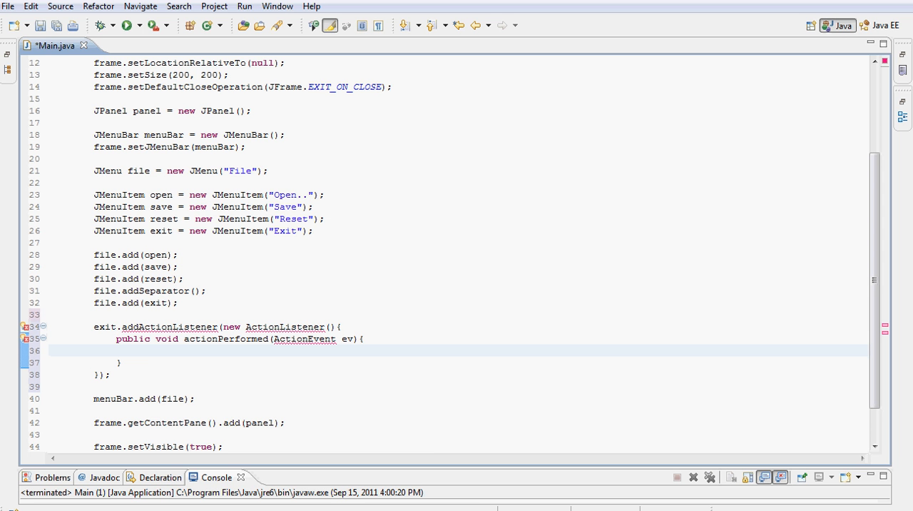
type("System.exit(0);")
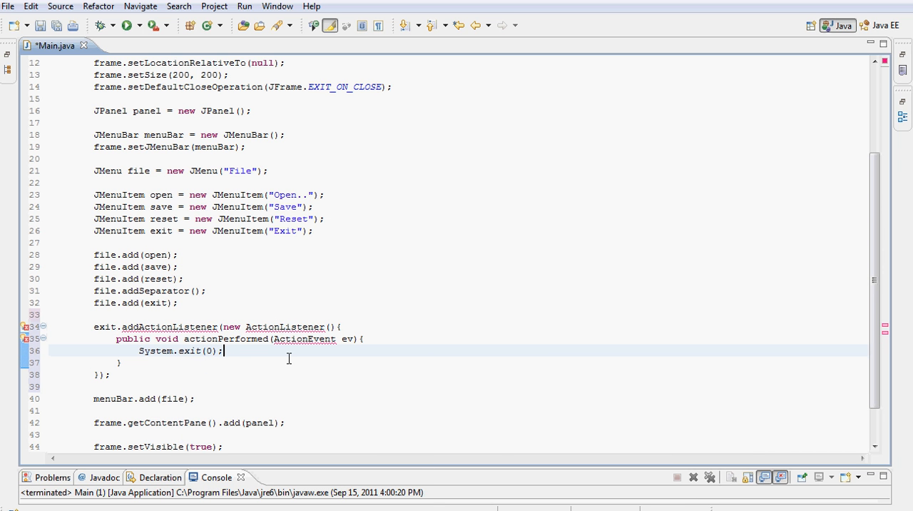
left_click(285, 327)
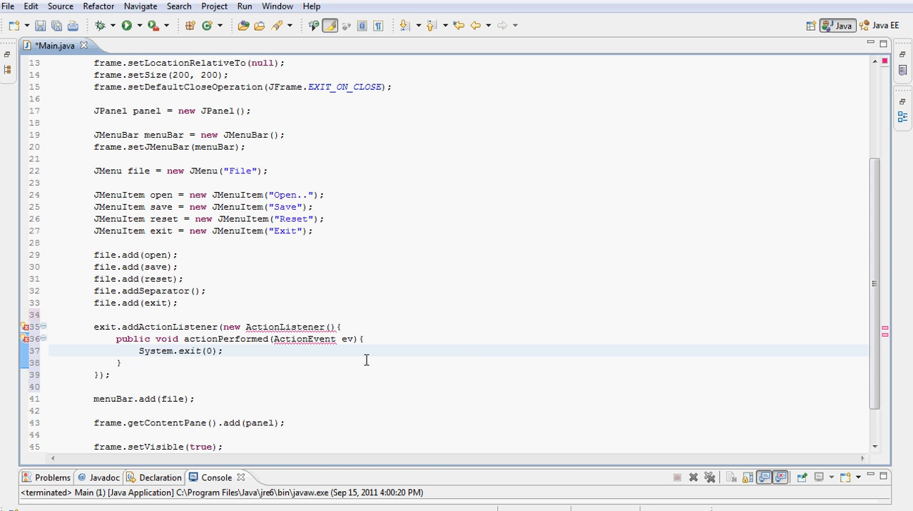
mouse_move(310, 350)
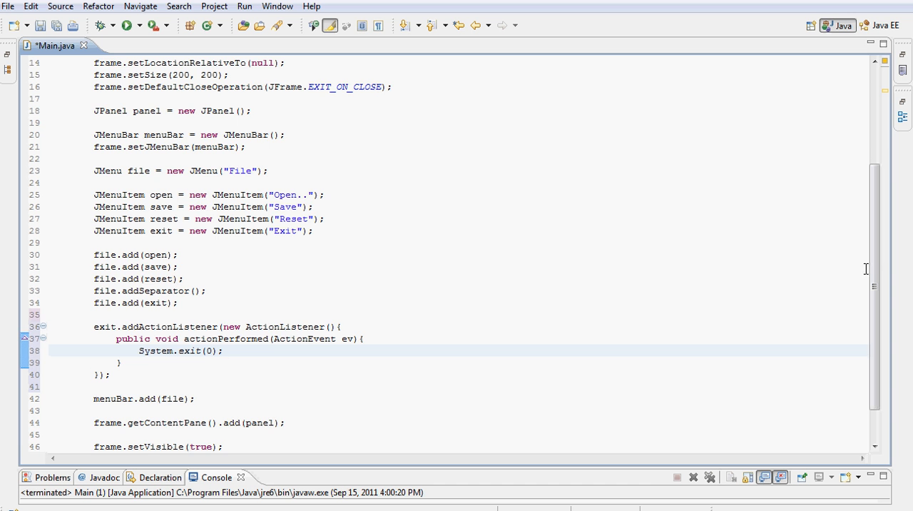
- Change the second import at the top of Main.java to java.awt.event.*
scroll("up", 3)
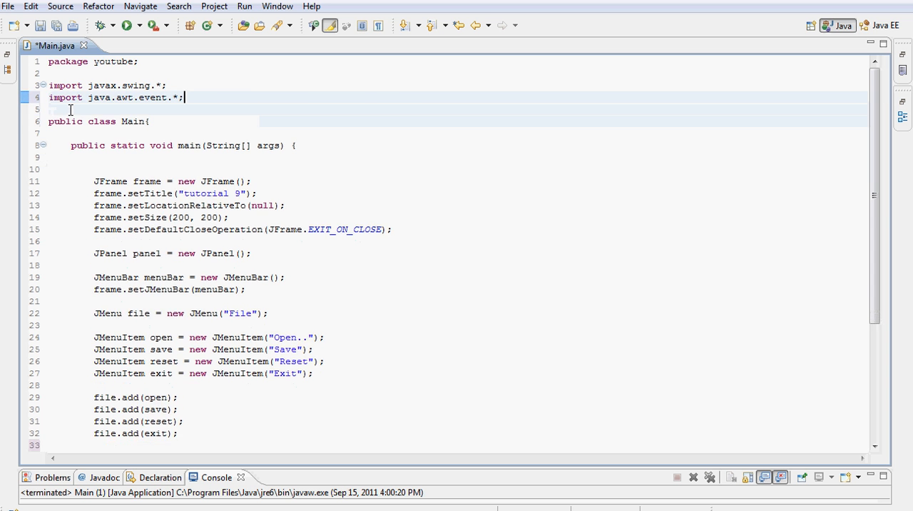
scroll("down", 3)
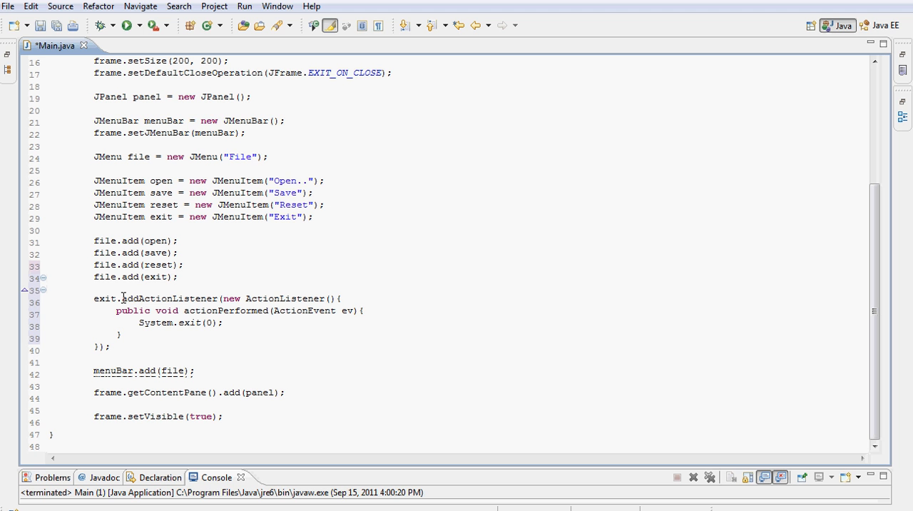
mouse_move(144, 300)
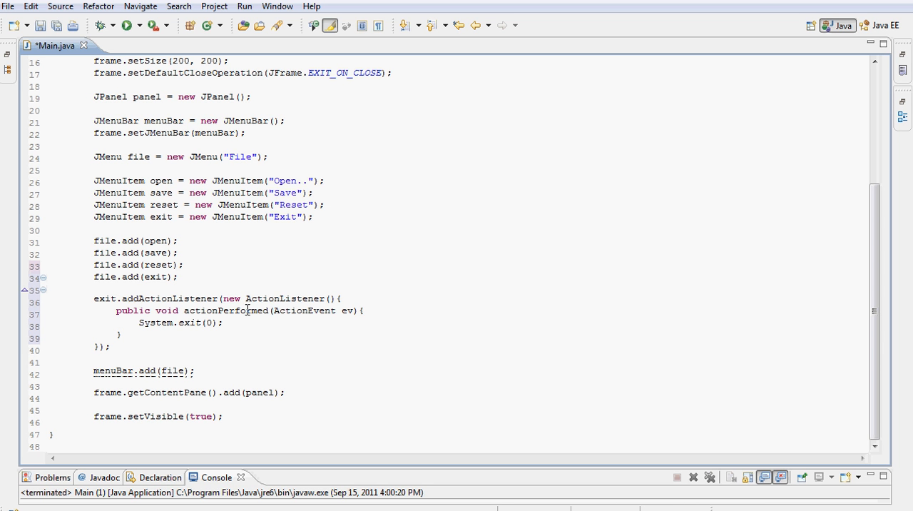
mouse_move(200, 310)
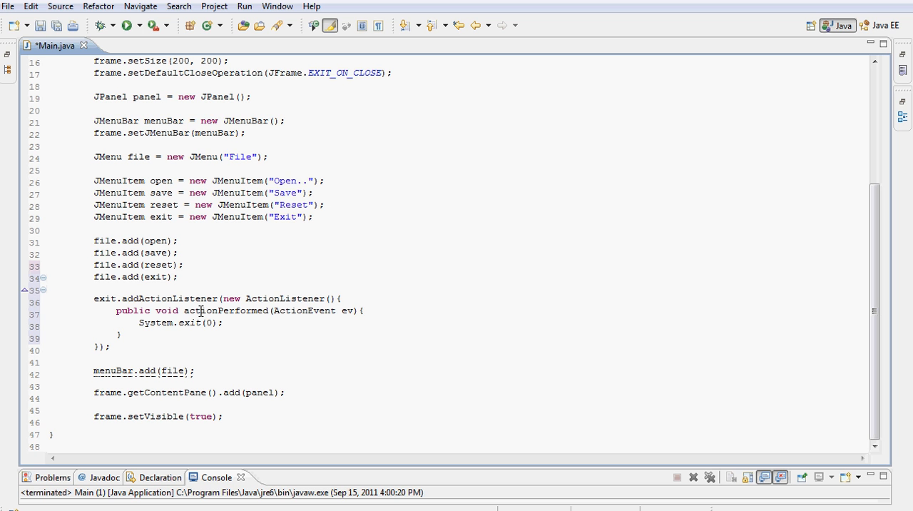
mouse_move(264, 314)
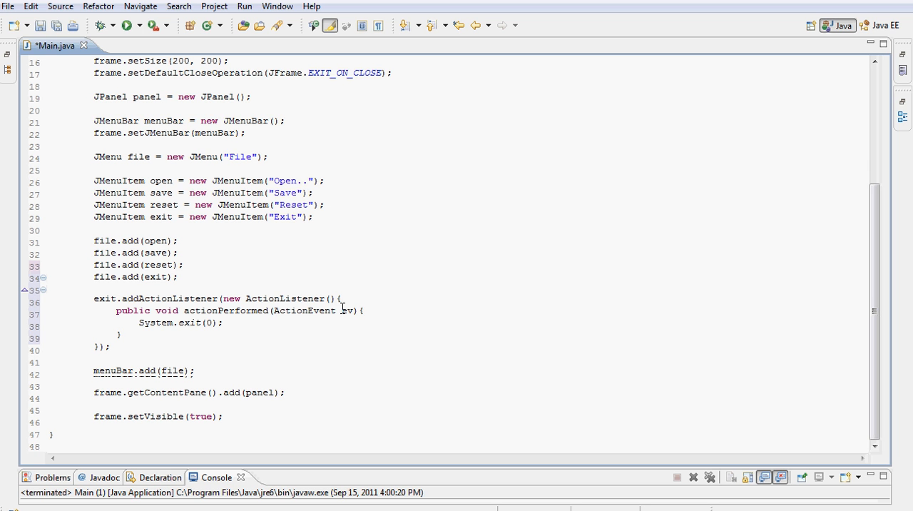
mouse_move(294, 314)
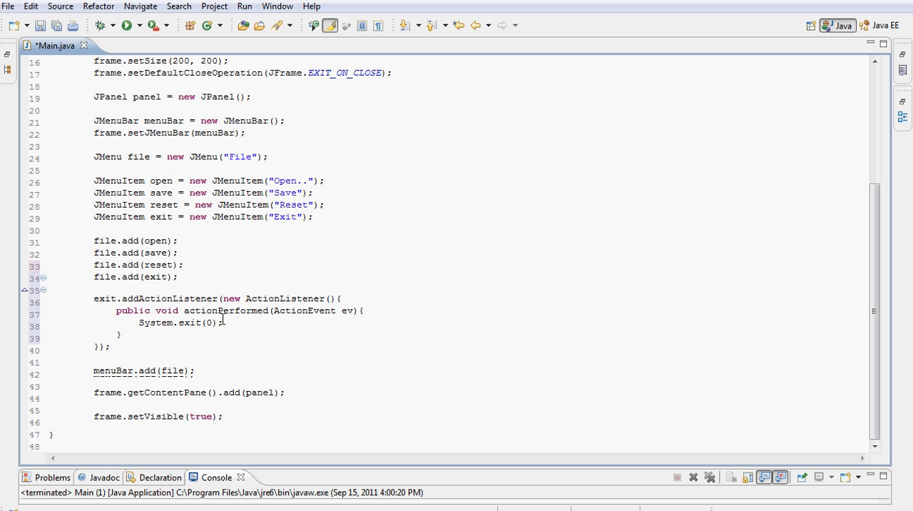
mouse_move(126, 44)
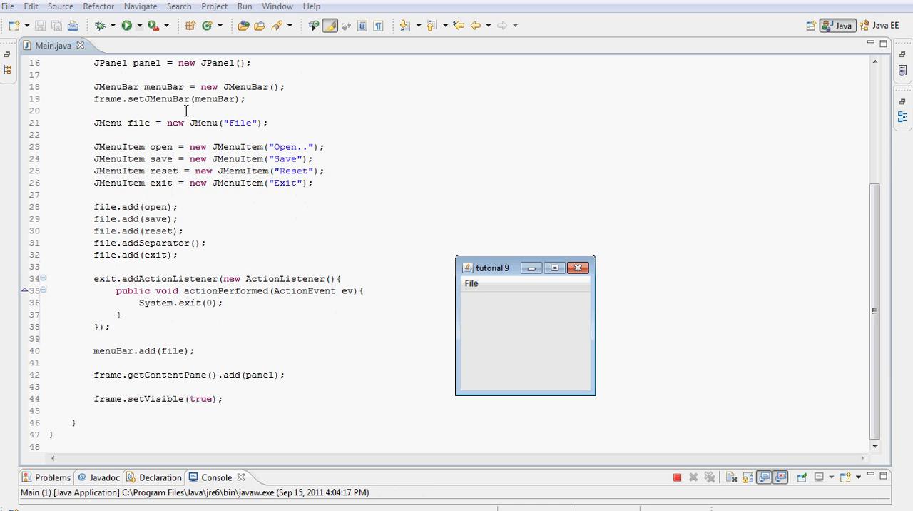
mouse_move(423, 237)
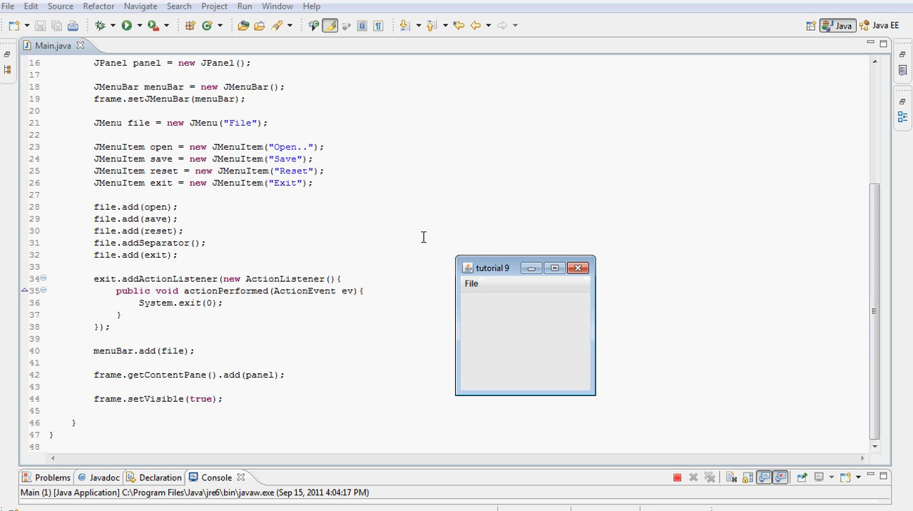
- Choose File > Exit in the running tutorial 9 window to confirm it closes
left_click(407, 250)
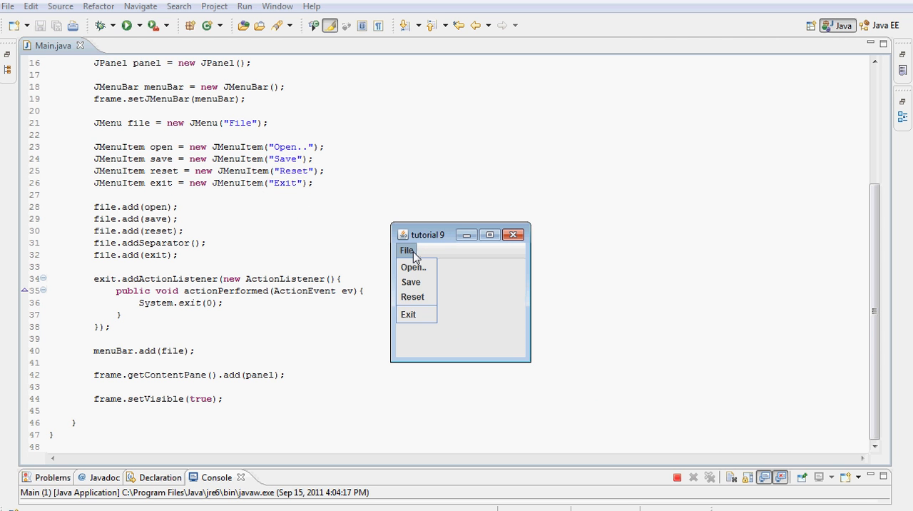
mouse_move(409, 314)
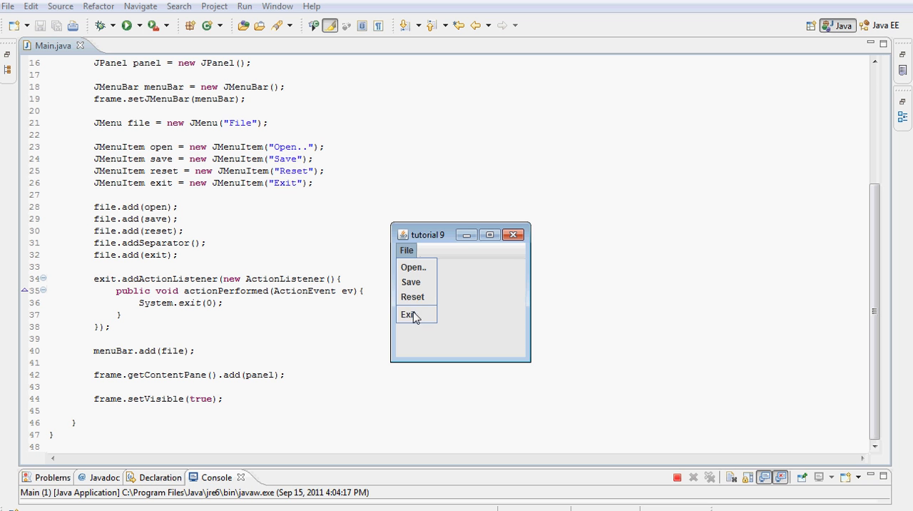
mouse_move(408, 314)
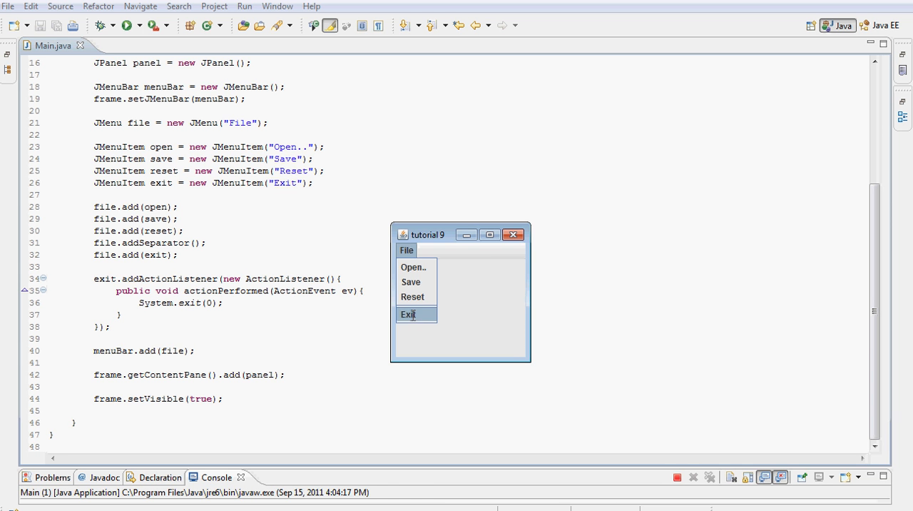
left_click(408, 314)
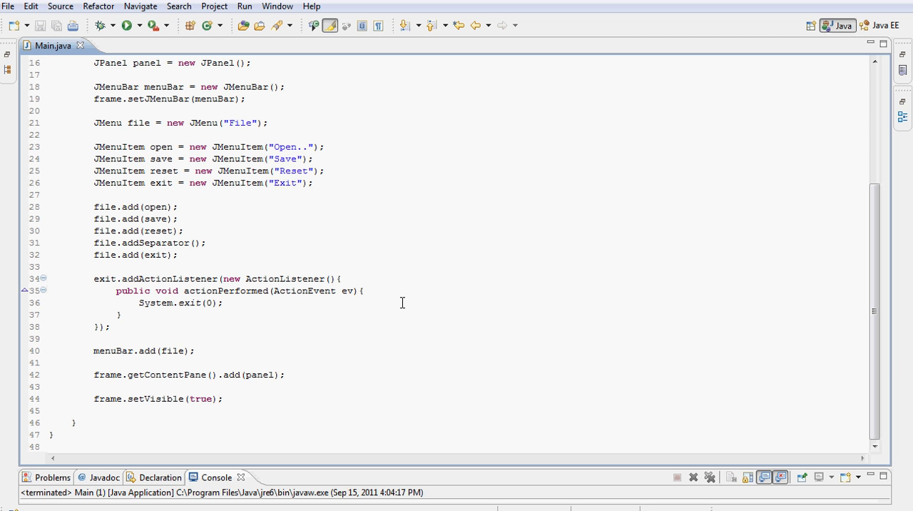